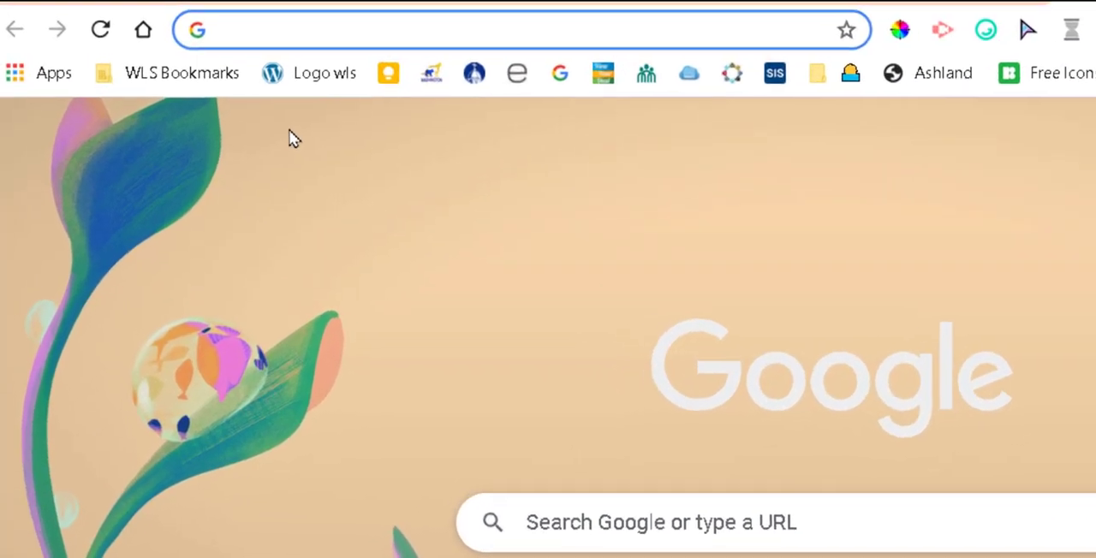
- Launch the Clever login page from the WLS Bookmarks folder
left_click(181, 72)
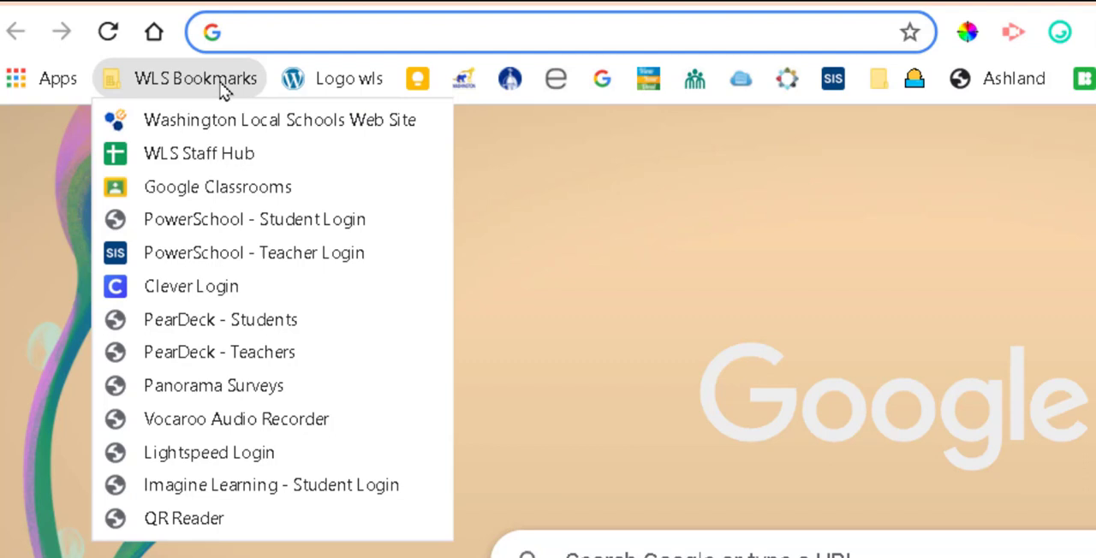
mouse_move(212, 285)
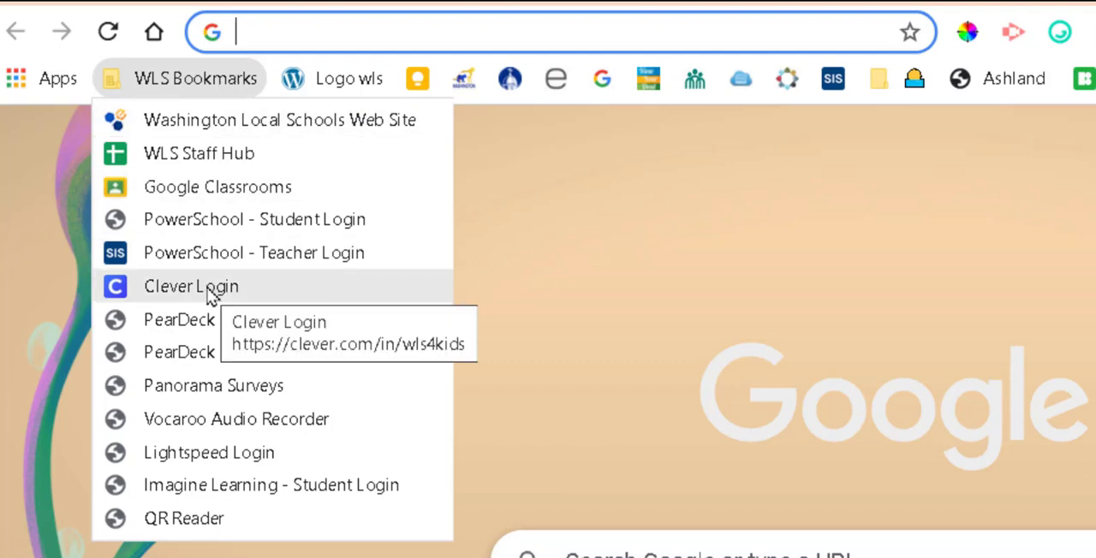
left_click(192, 286)
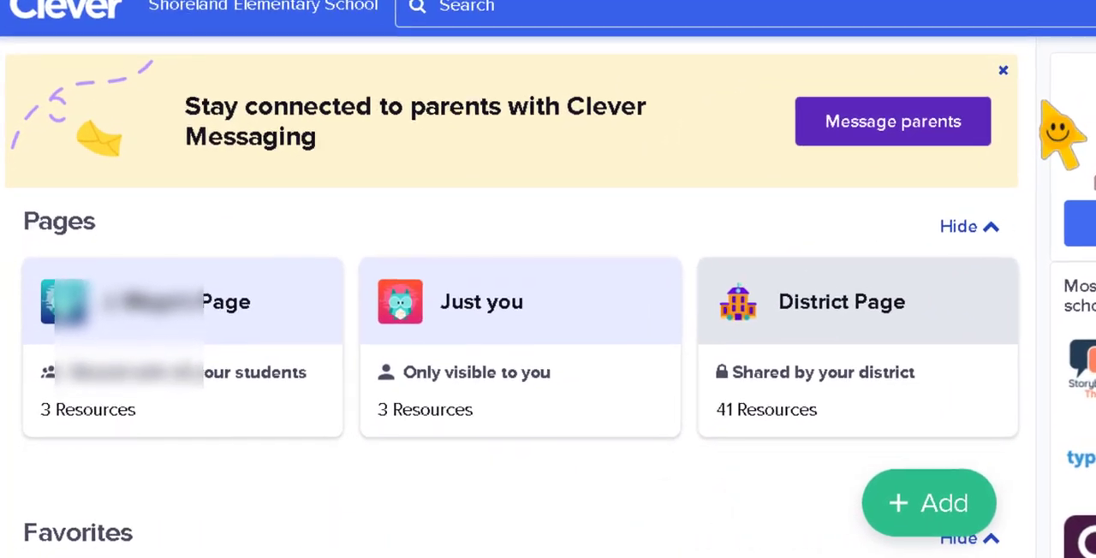
- Scroll the Clever portal to reach the teacher page shared with all students
scroll("up", 3)
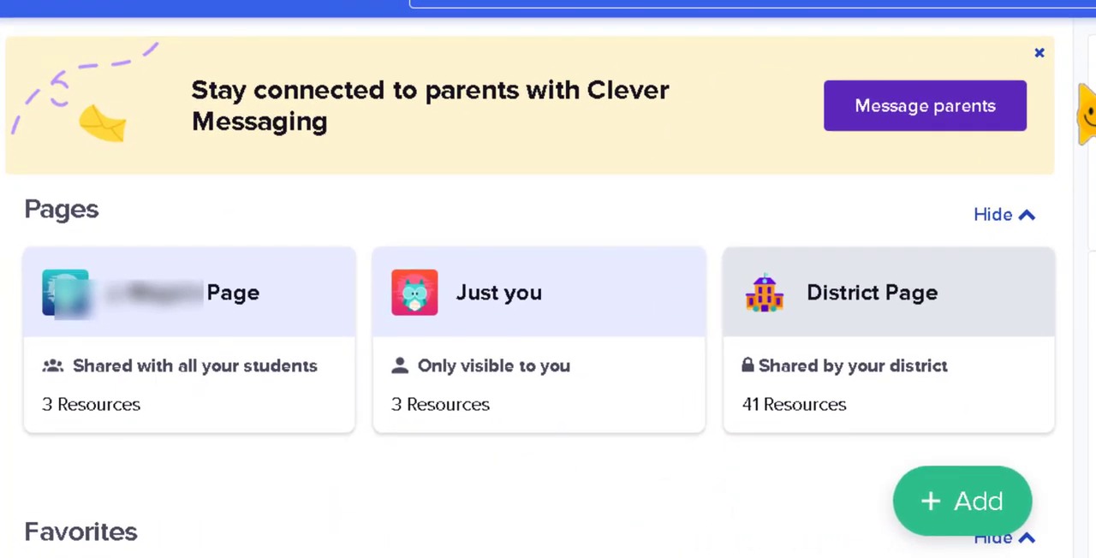
mouse_move(397, 291)
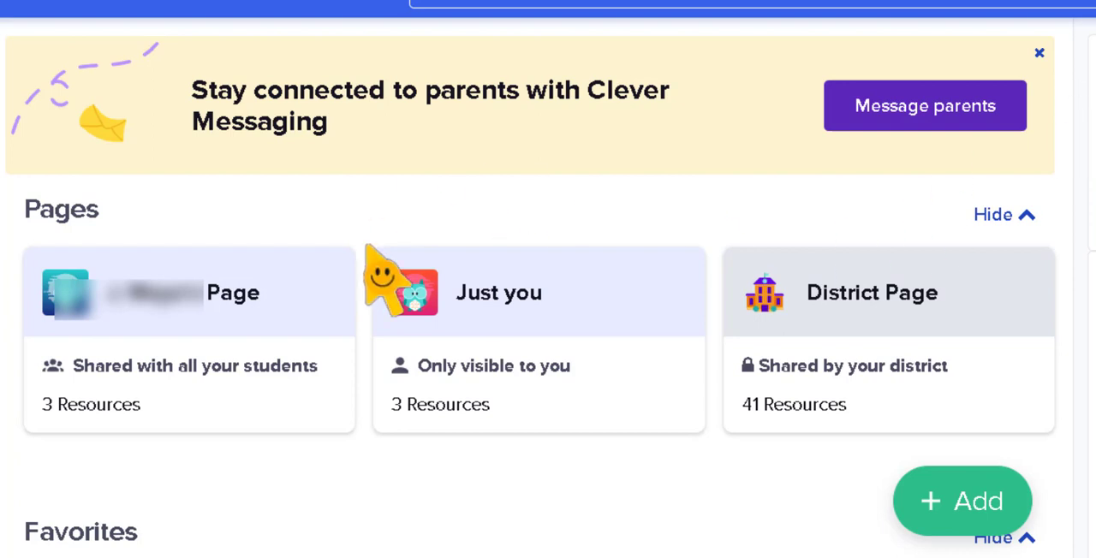
mouse_move(248, 428)
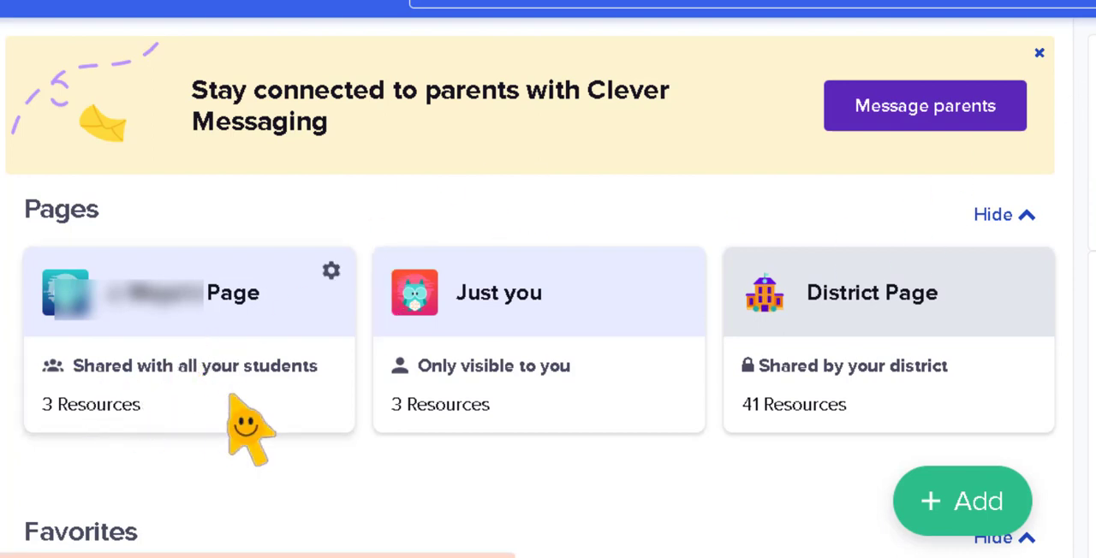
mouse_move(380, 316)
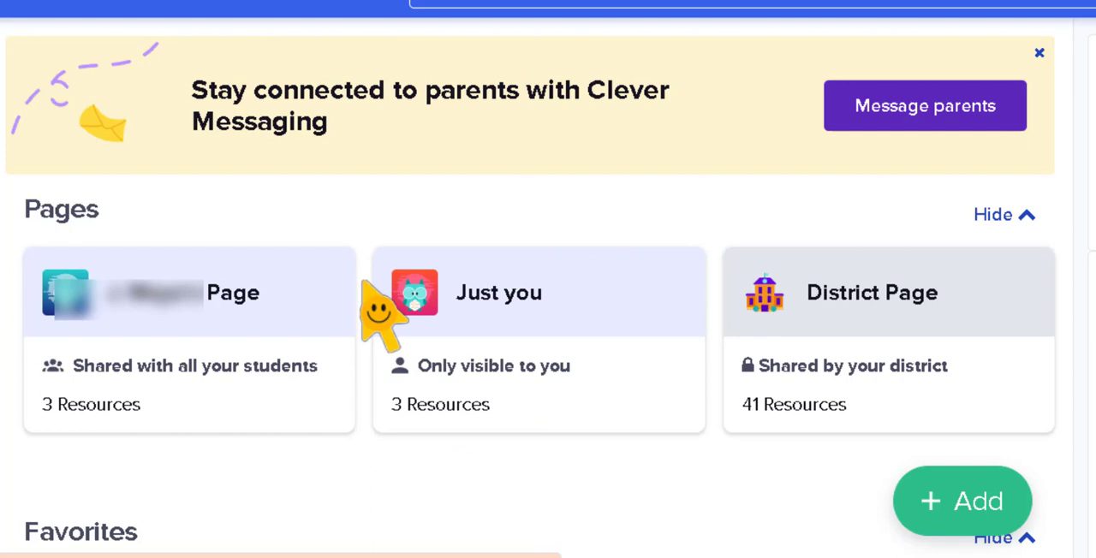
mouse_move(539, 411)
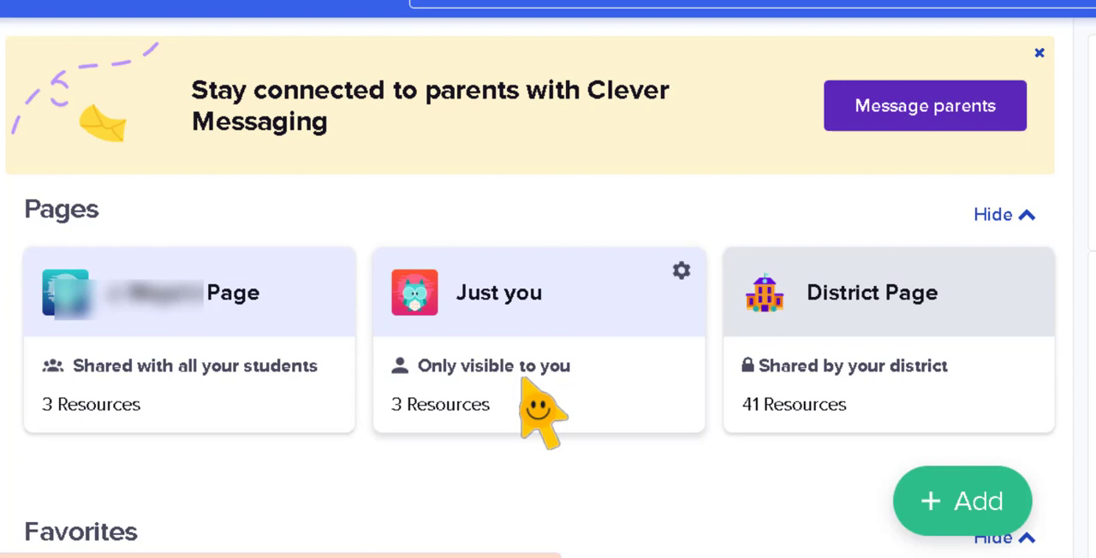
mouse_move(466, 296)
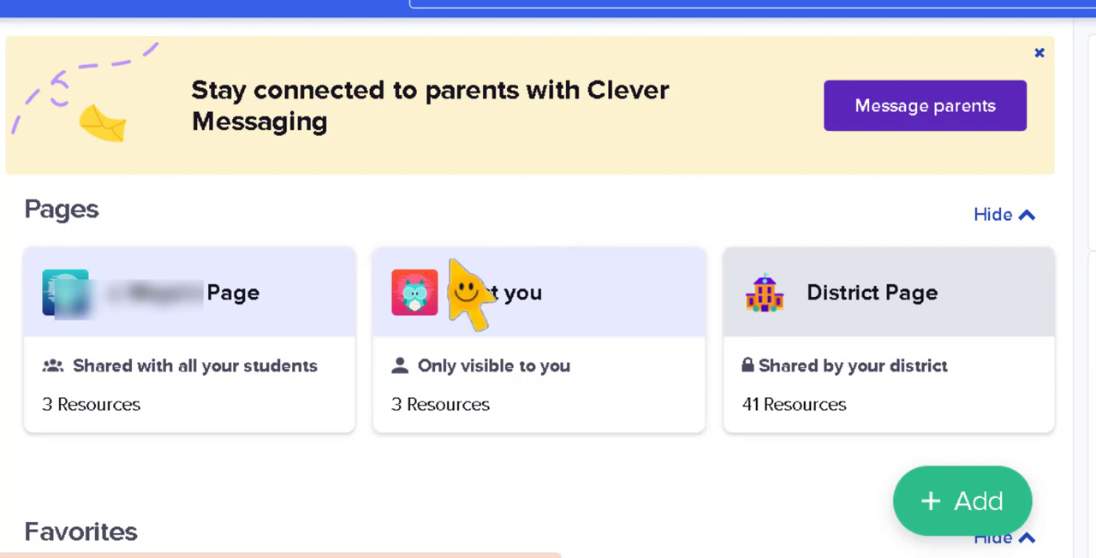
mouse_move(458, 410)
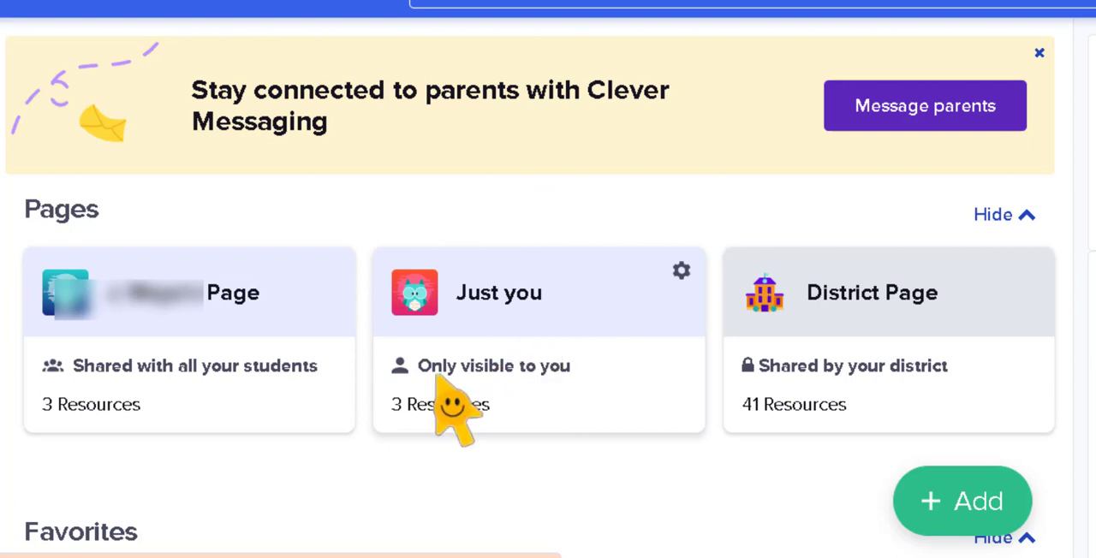
mouse_move(928, 377)
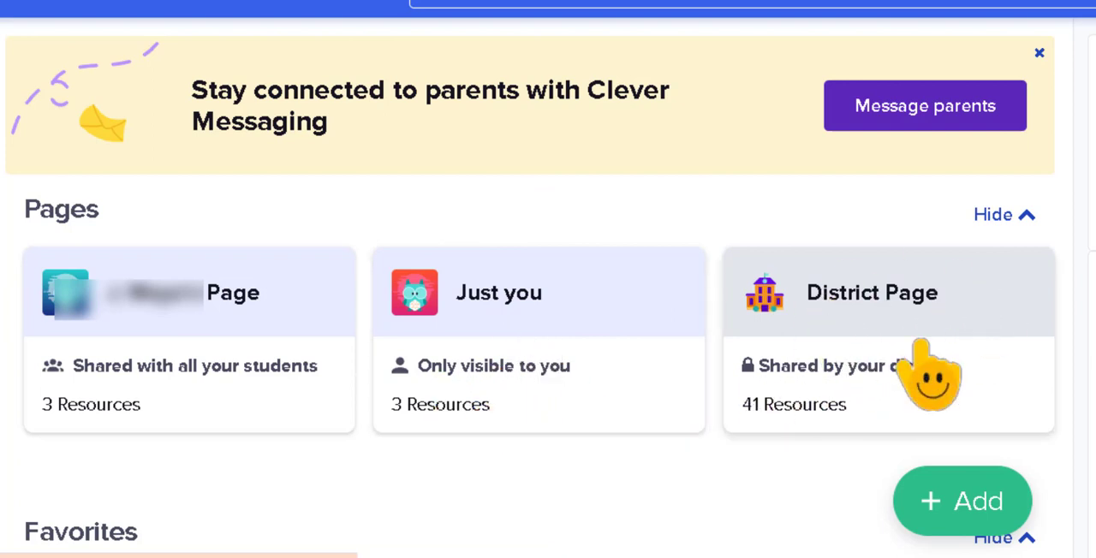
mouse_move(890, 346)
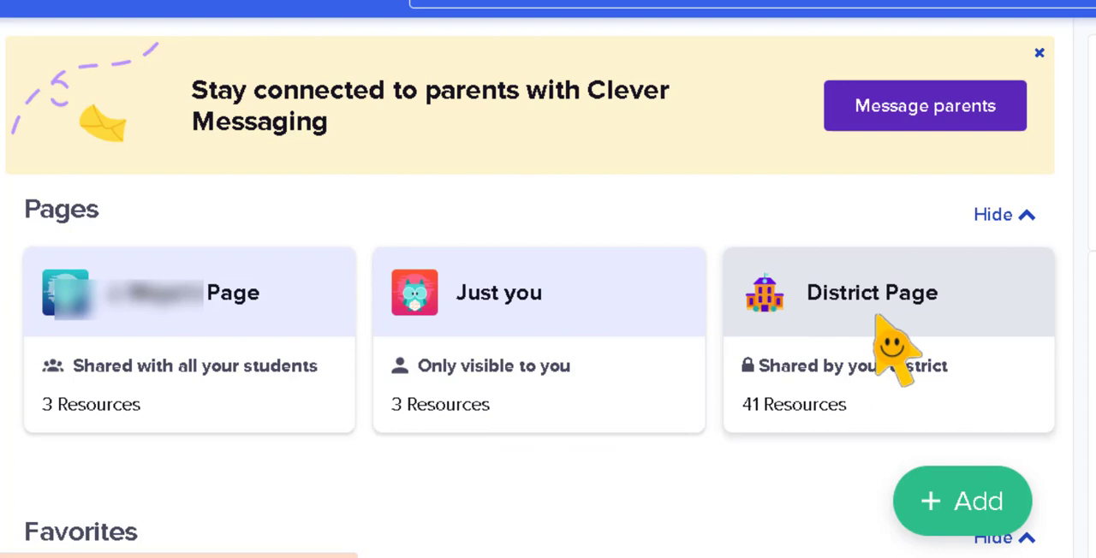
mouse_move(180, 366)
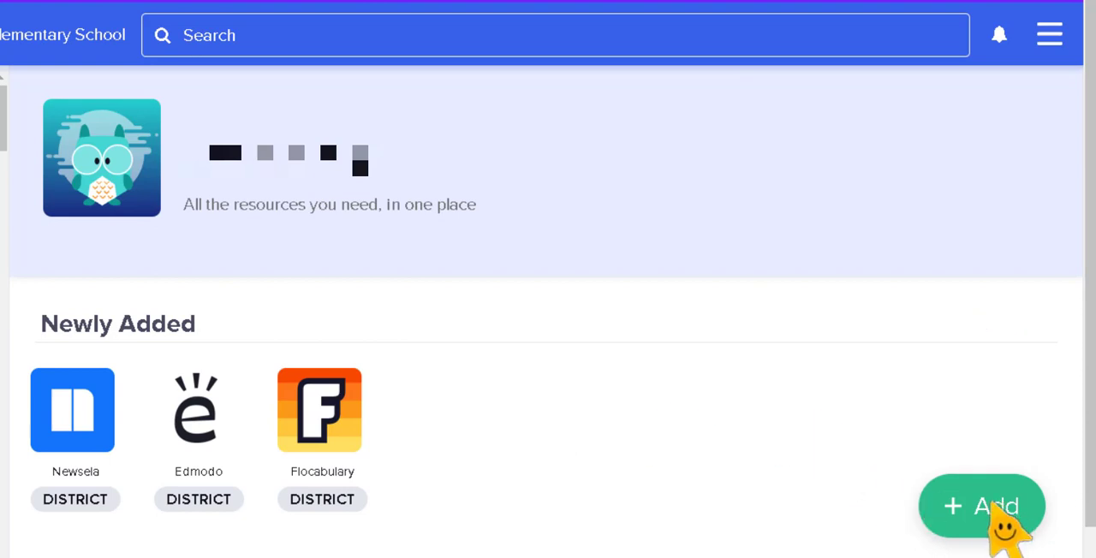
- Start a new Link resource from the green + Add menu on the class page
left_click(981, 507)
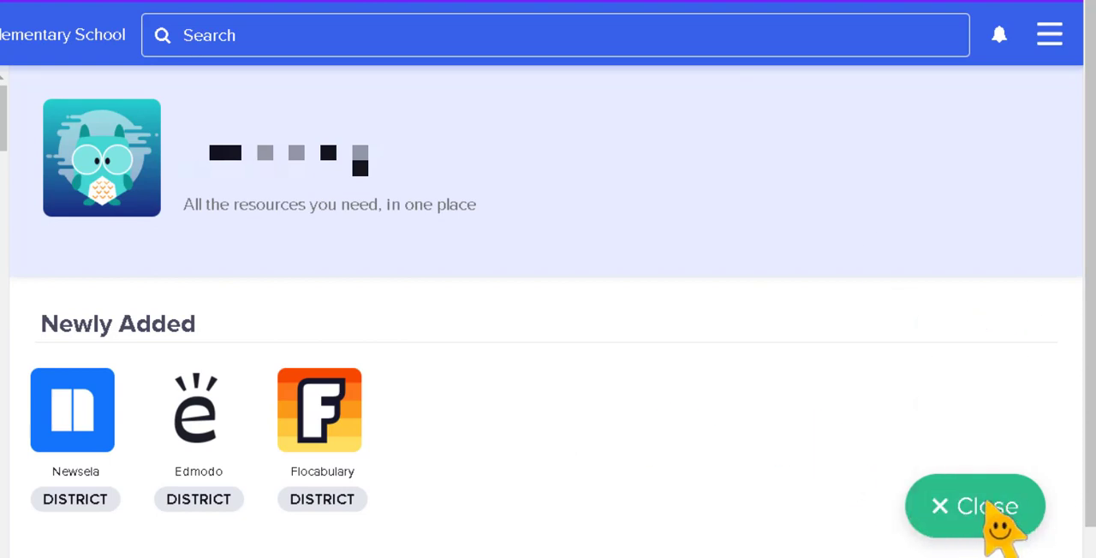
left_click(975, 507)
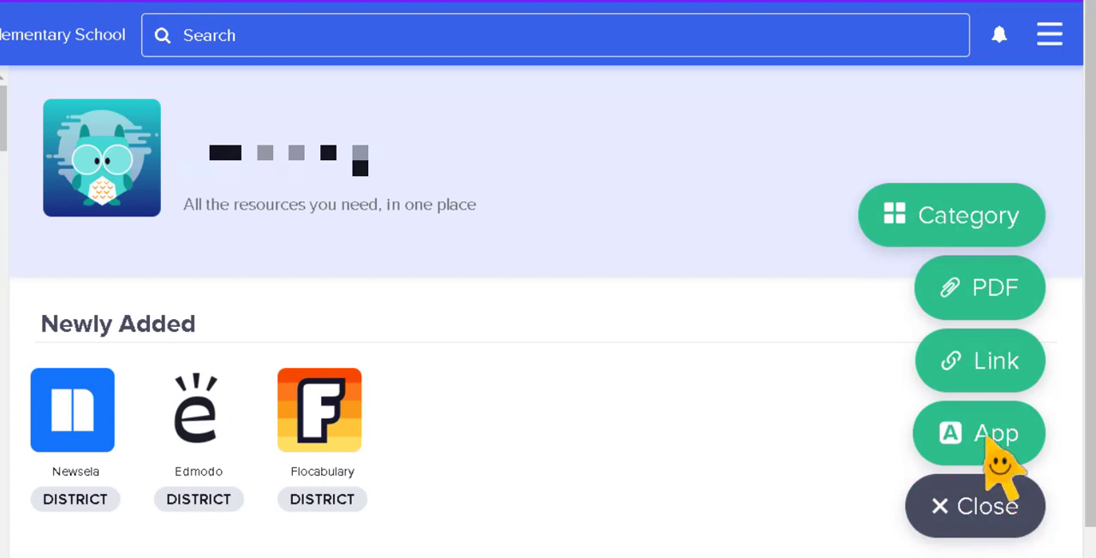
mouse_move(1007, 393)
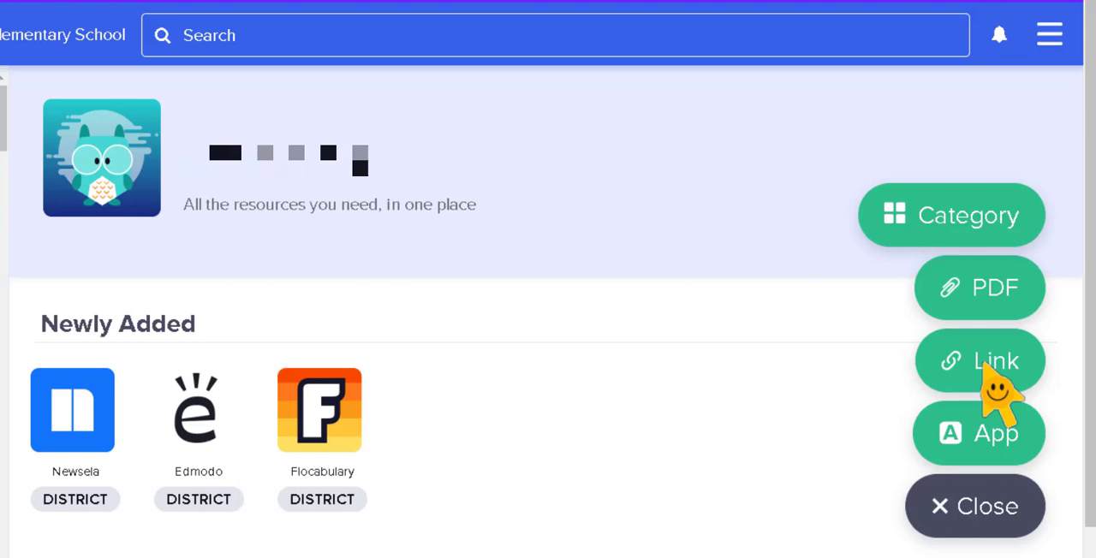
left_click(980, 361)
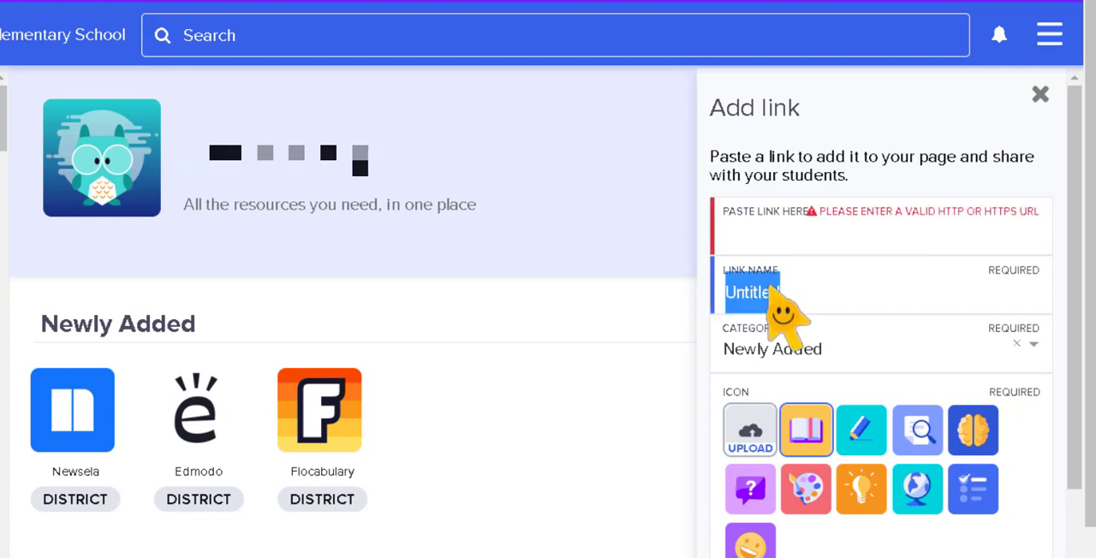
- Enter 'Classroom' as the name of the new link
type("Classroom")
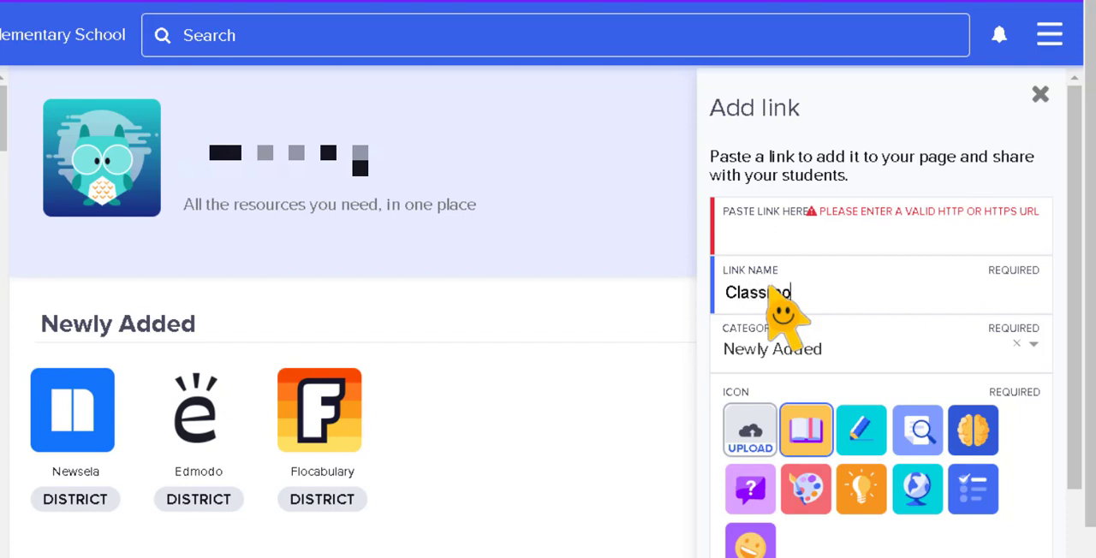
type("om")
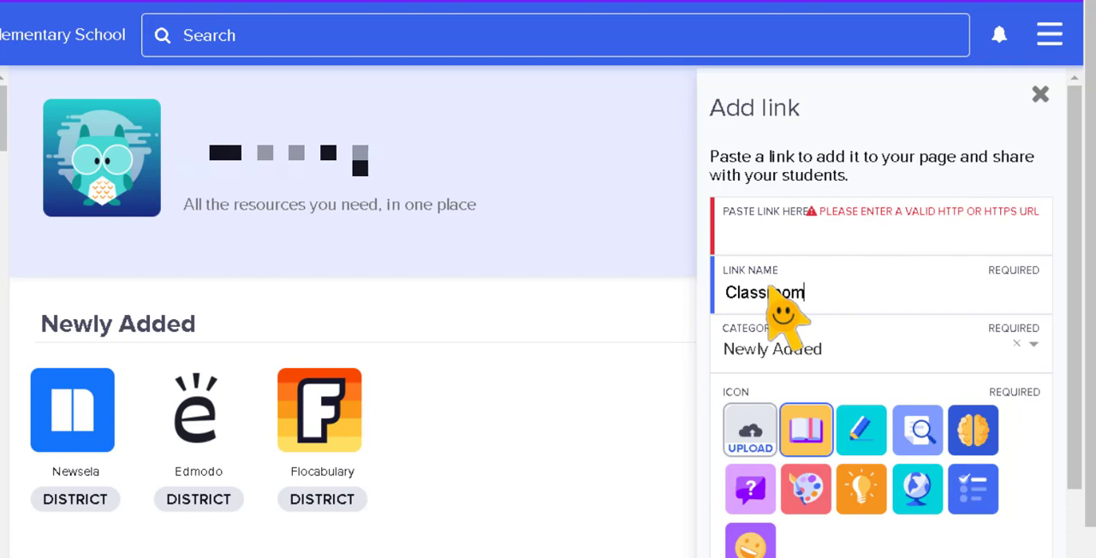
mouse_move(788, 248)
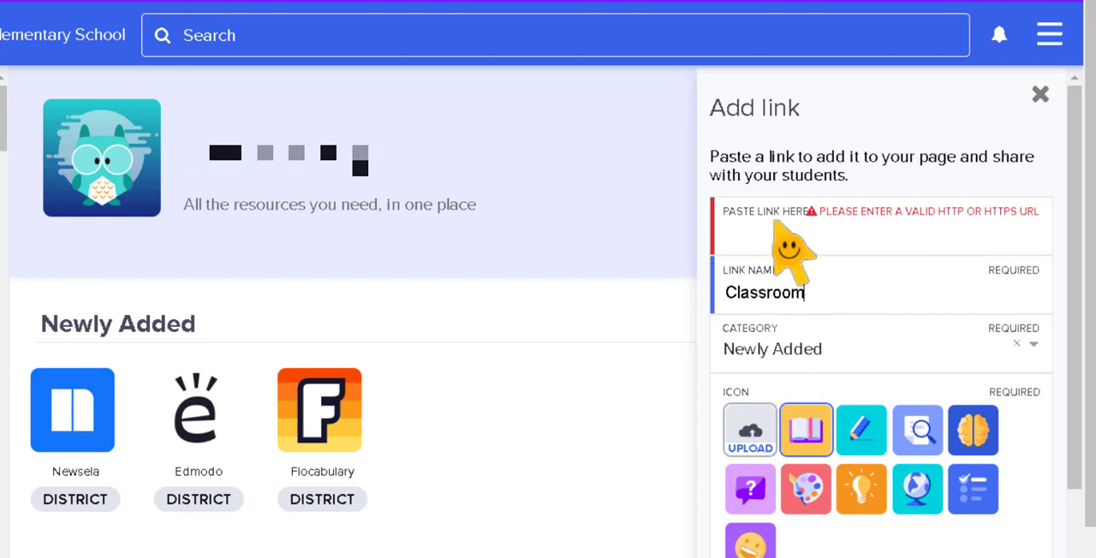
mouse_move(777, 308)
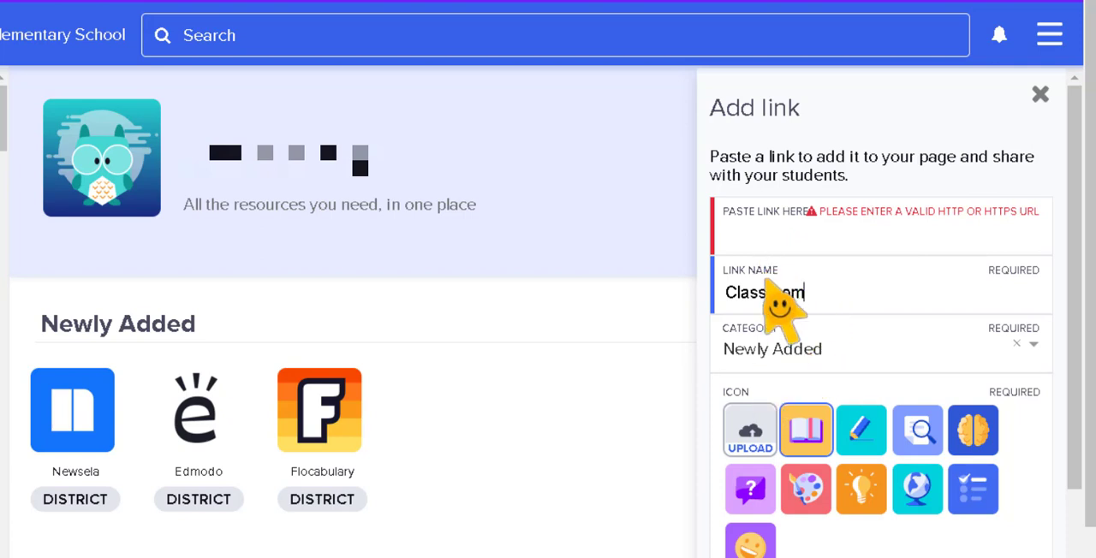
mouse_move(751, 54)
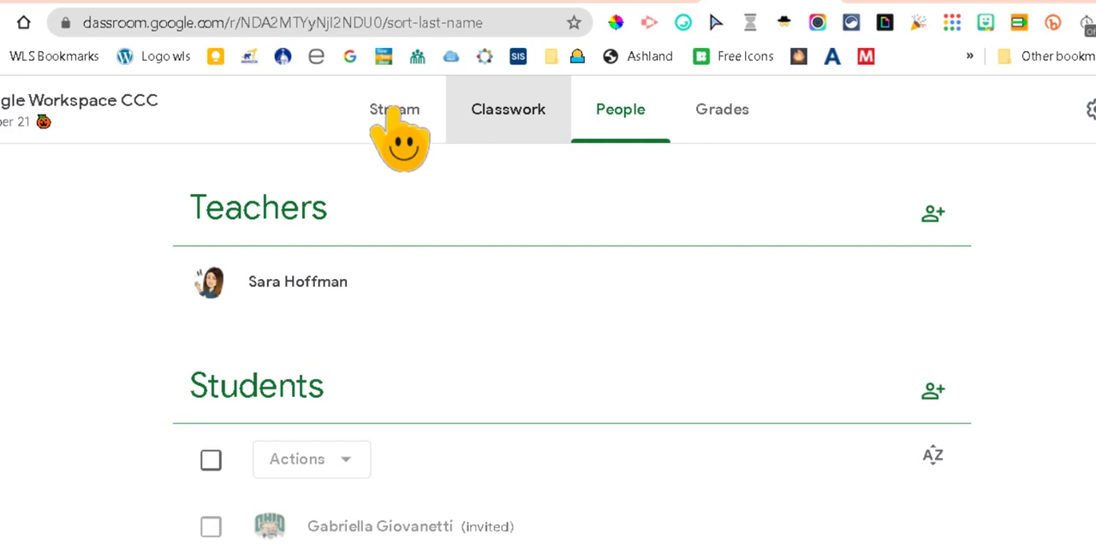
- Go to the class's Classwork tab and copy its URL from the address bar
left_click(500, 110)
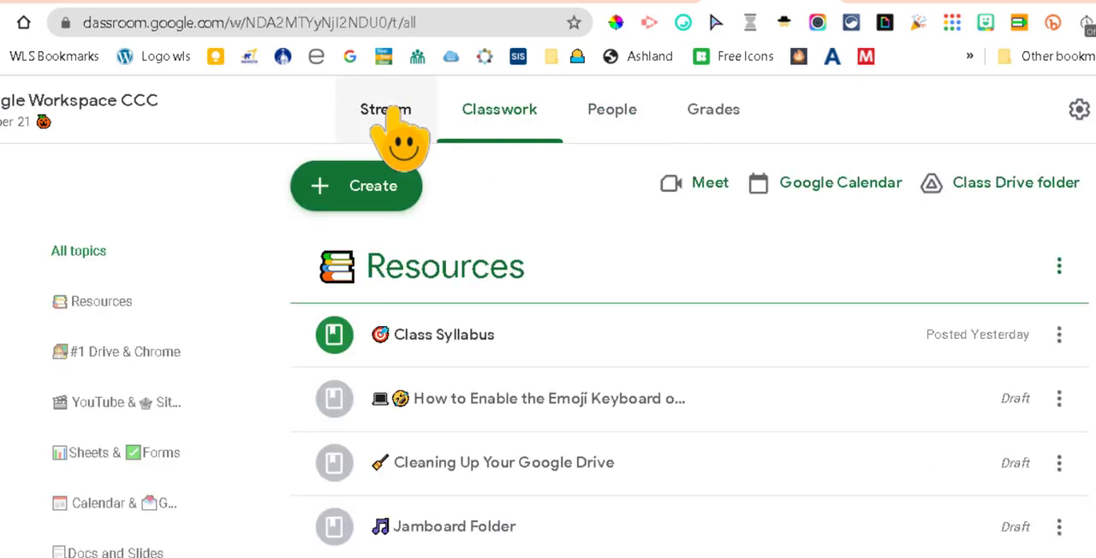
mouse_move(534, 201)
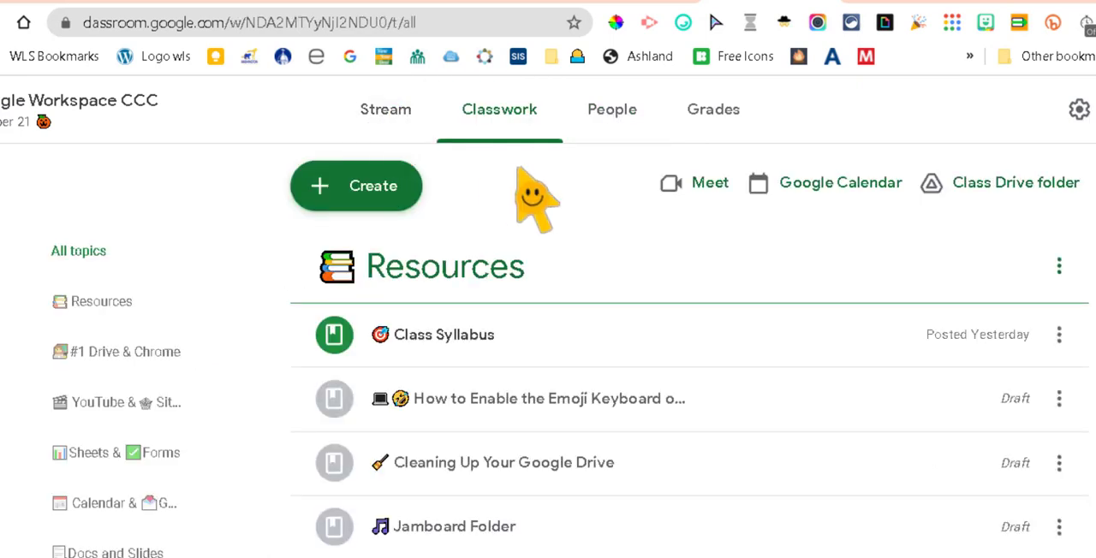
mouse_move(26, 128)
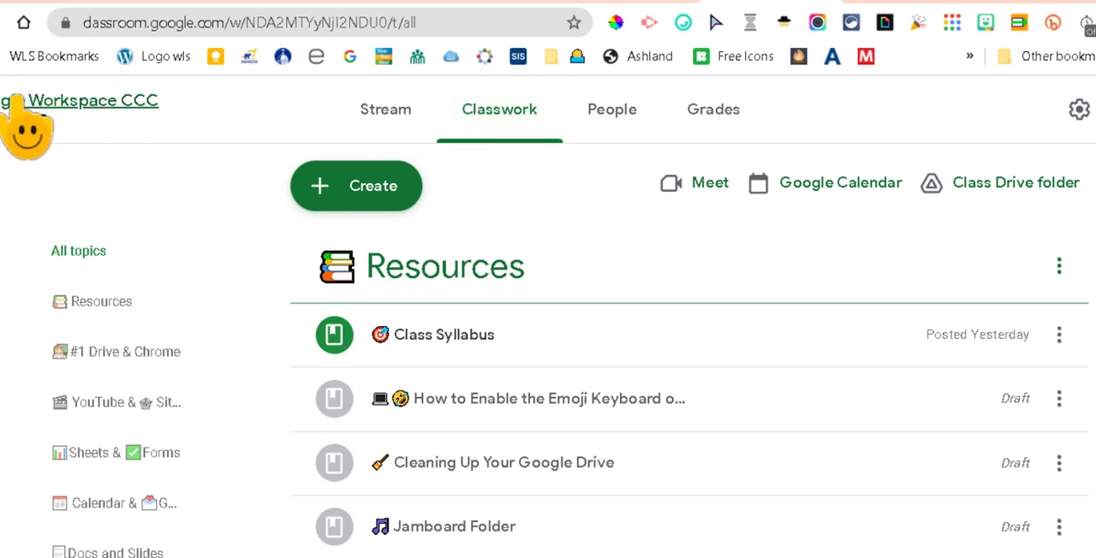
mouse_move(513, 123)
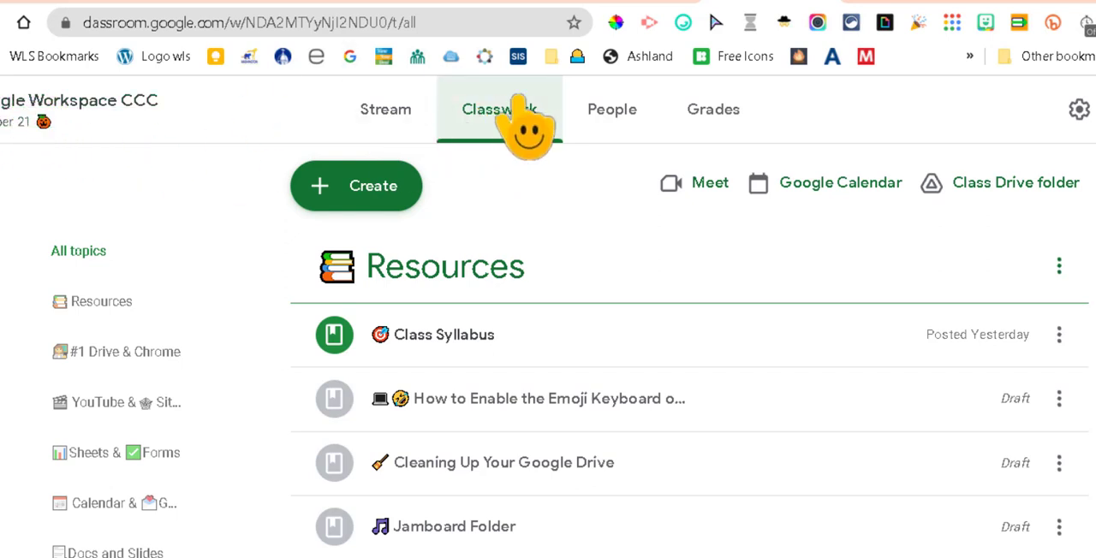
mouse_move(514, 146)
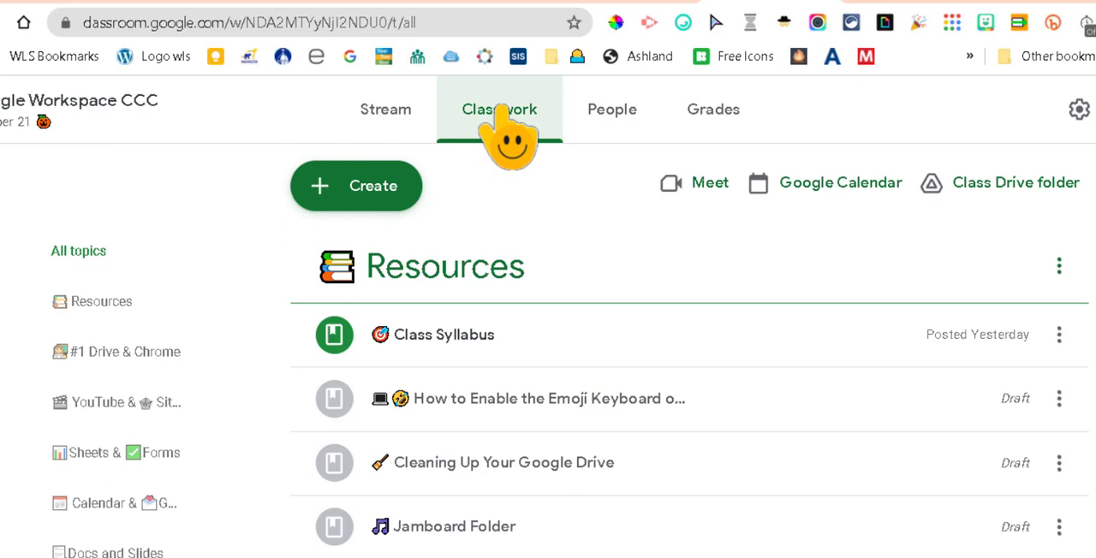
left_click(257, 22)
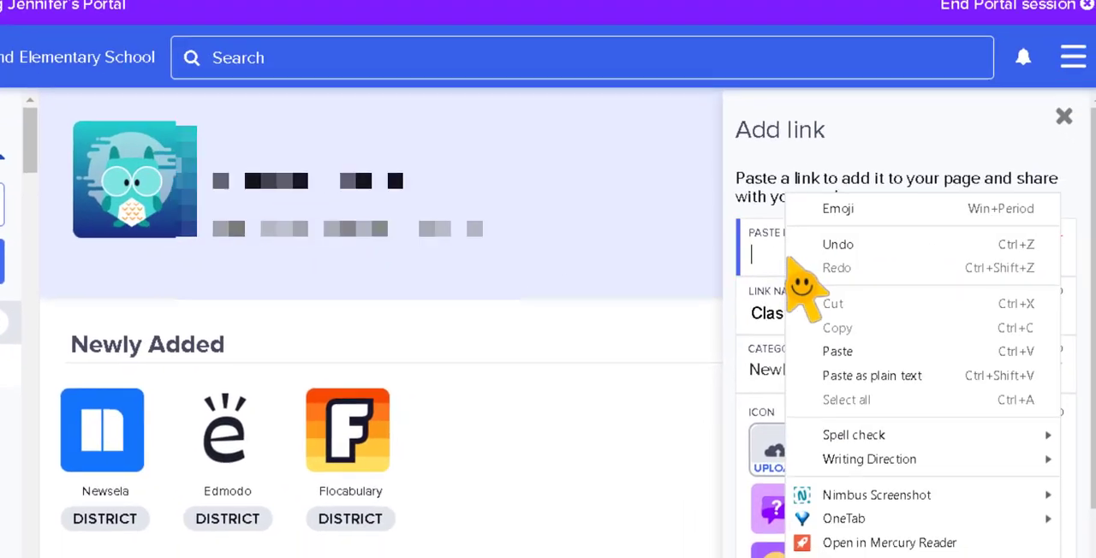
- Paste the copied Classwork page address into the link's URL field
left_click(837, 351)
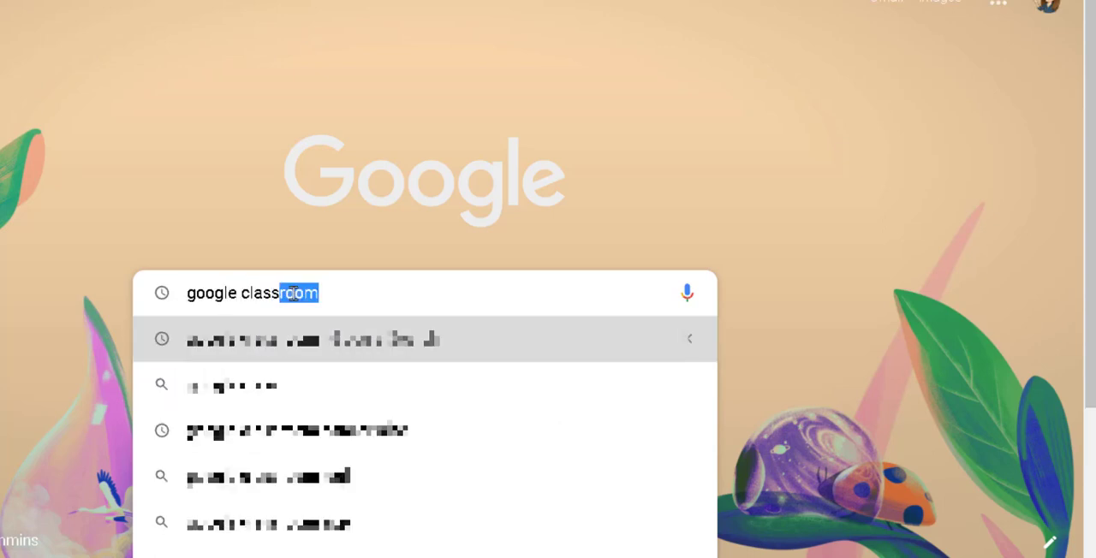
- Search Google Images for 'google classroom logo' and enlarge one logo result
type("login")
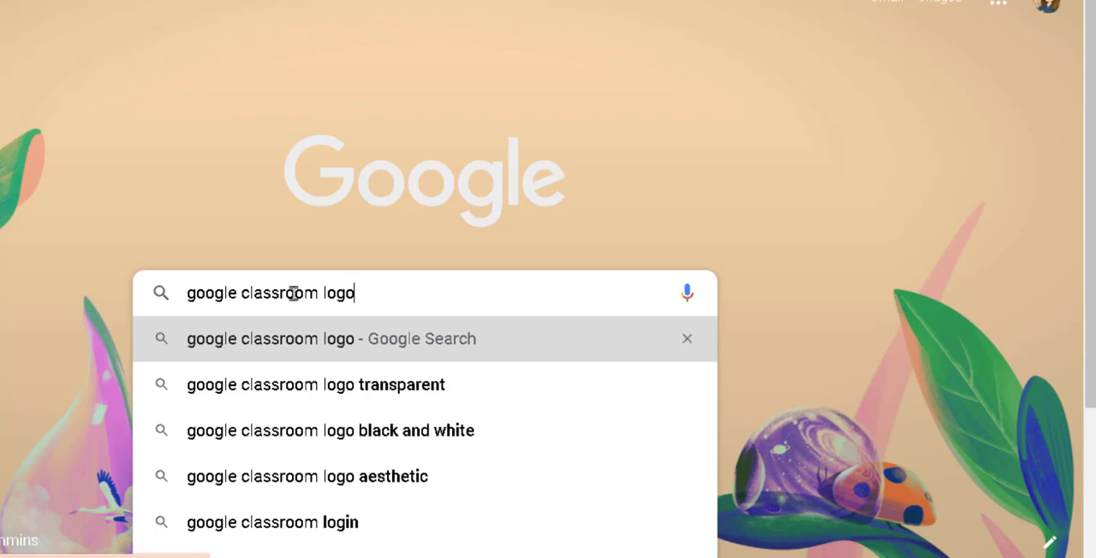
key("Return")
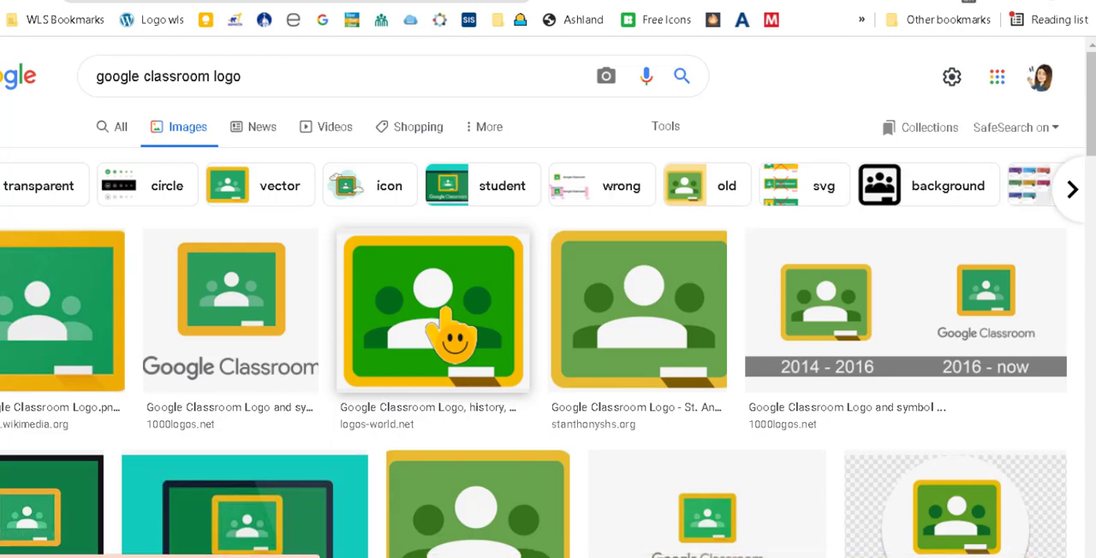
left_click(431, 312)
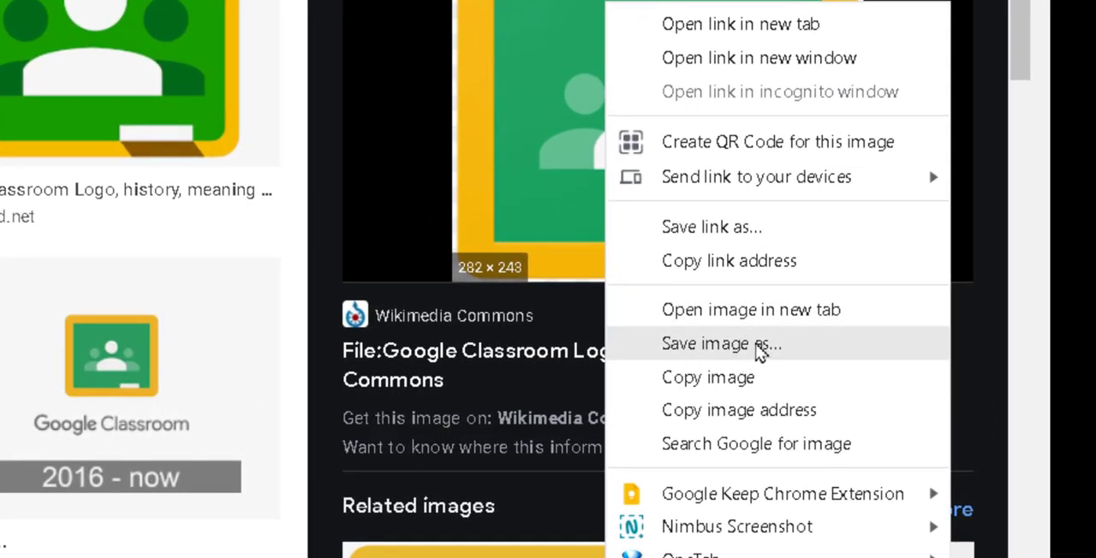
mouse_move(709, 351)
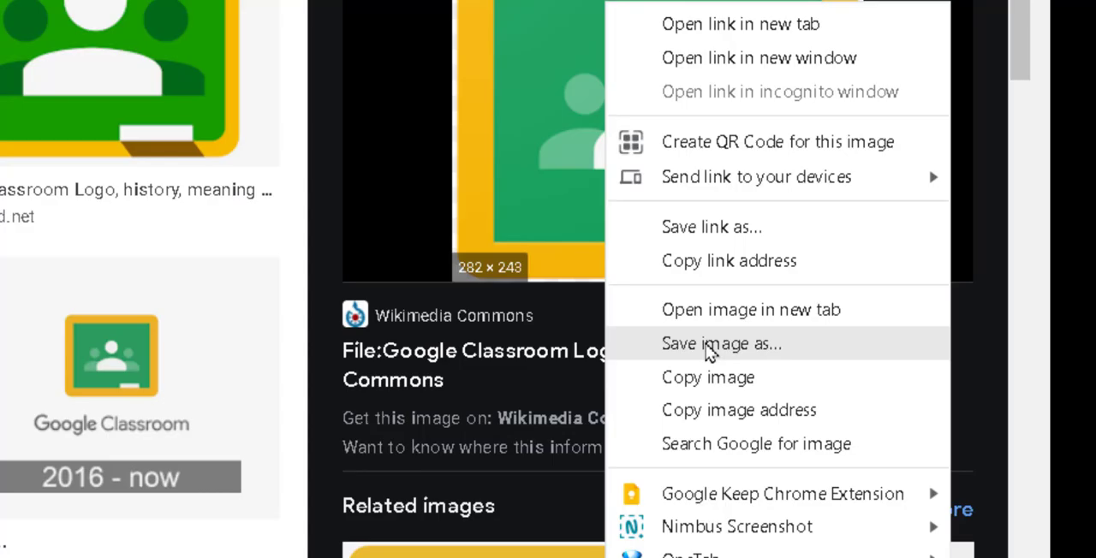
- Save the Google Classroom logo PNG to a folder on the computer
left_click(723, 342)
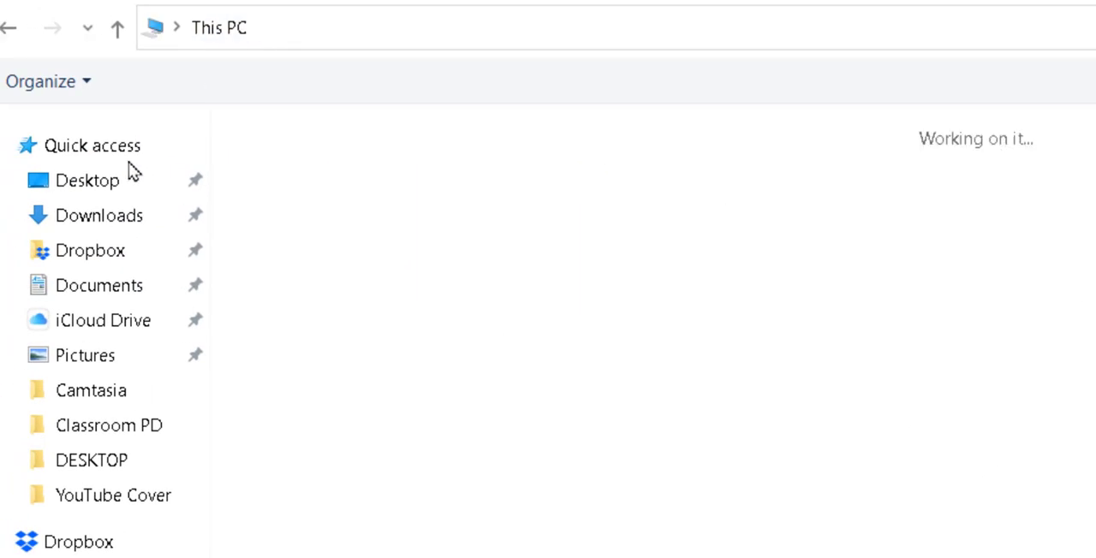
left_click(87, 180)
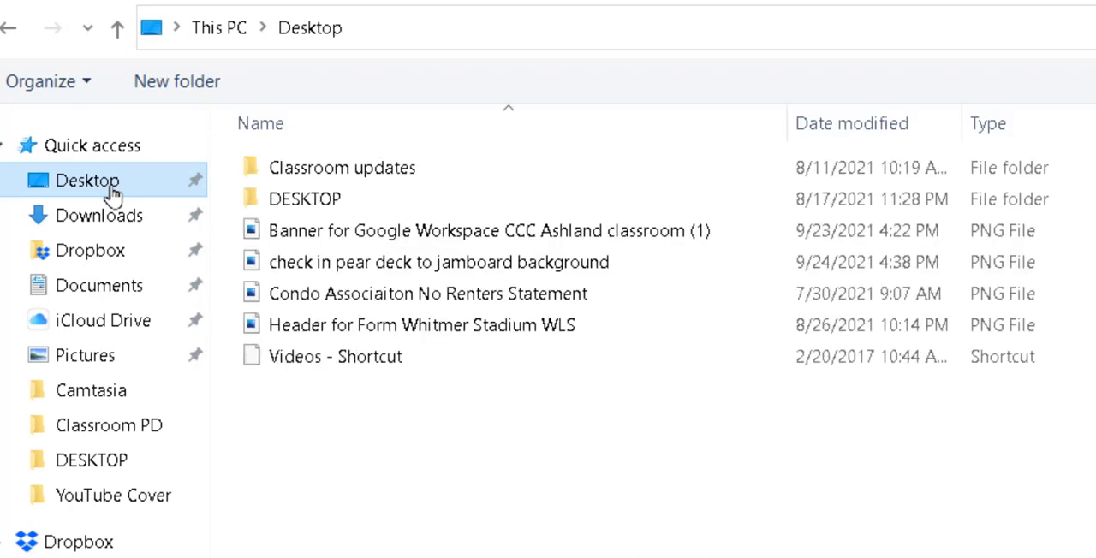
mouse_move(99, 216)
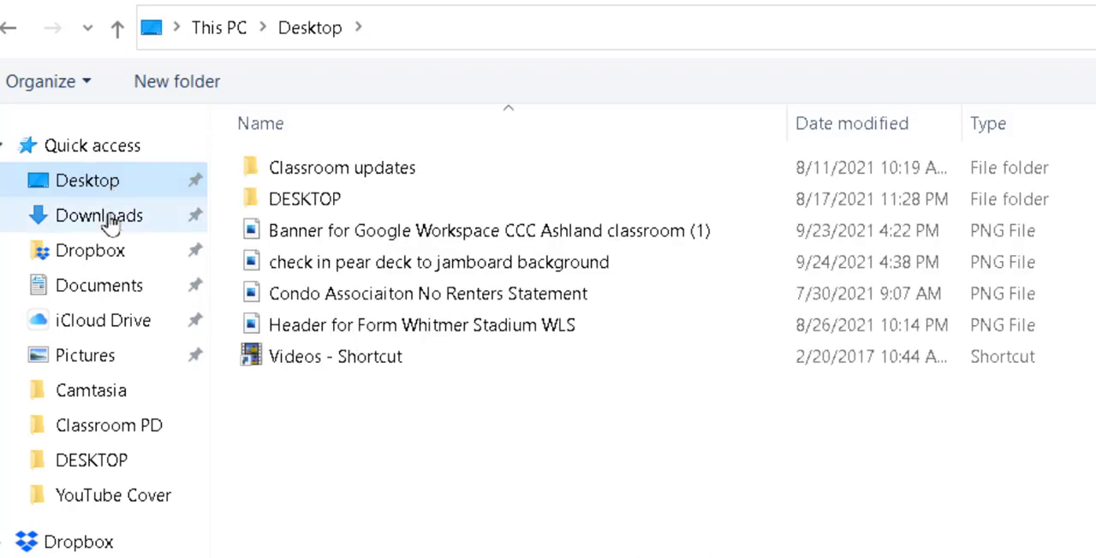
mouse_move(84, 355)
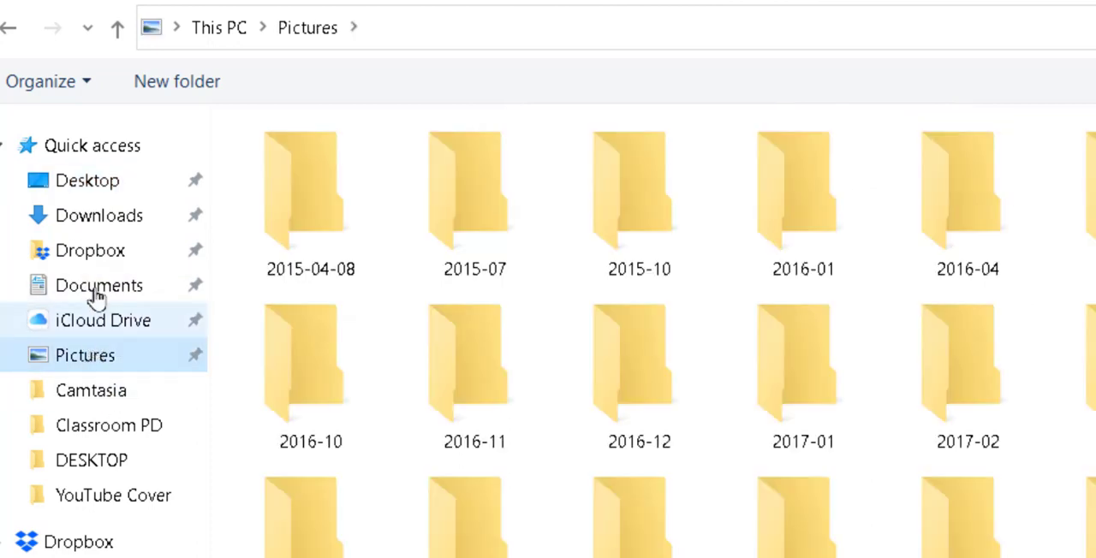
left_click(85, 180)
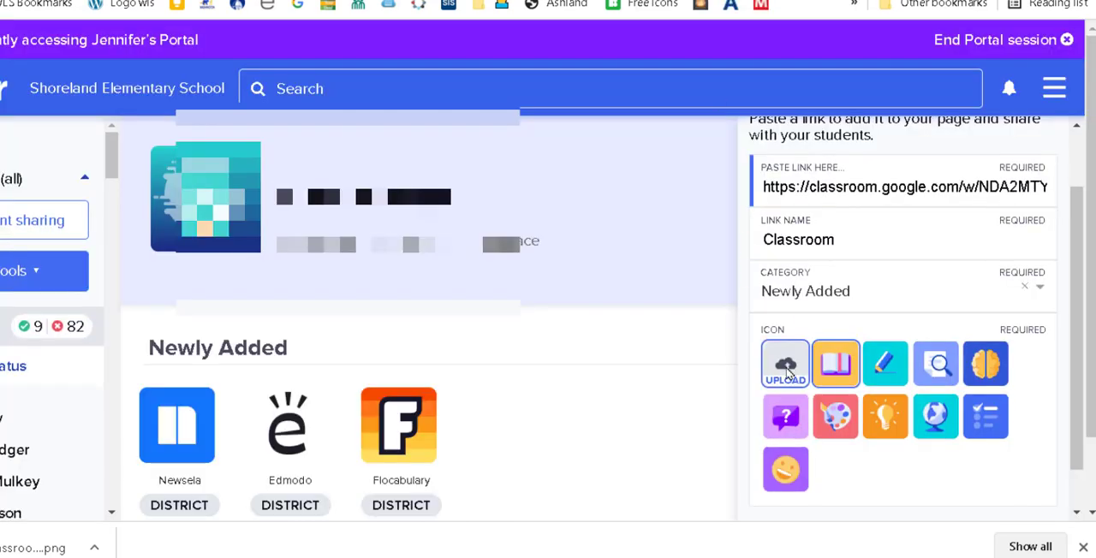
- Upload Google_Classroom_Logo from the Desktop, sorted by Date modified, as the link icon
left_click(784, 363)
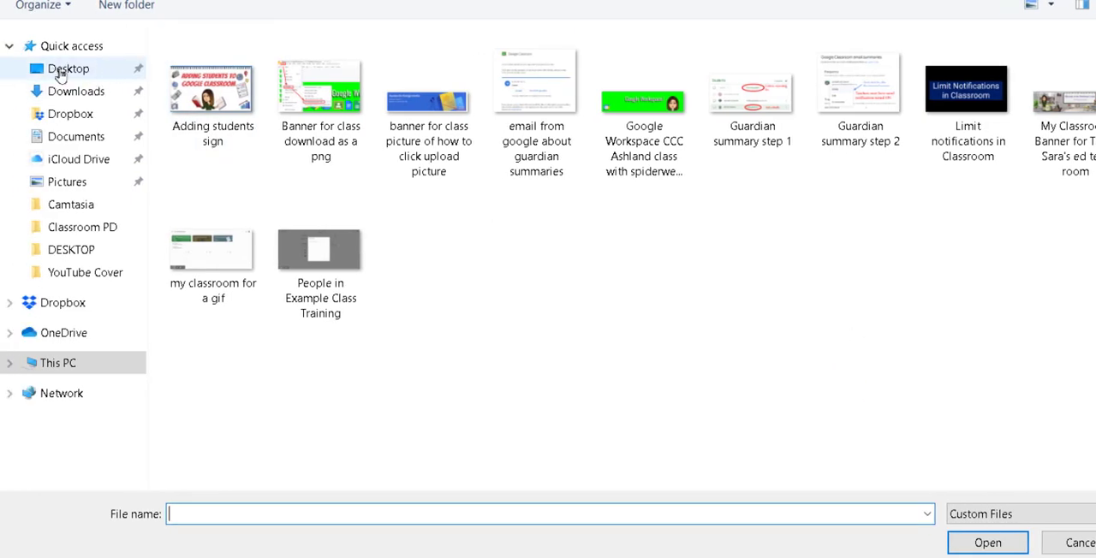
left_click(1030, 7)
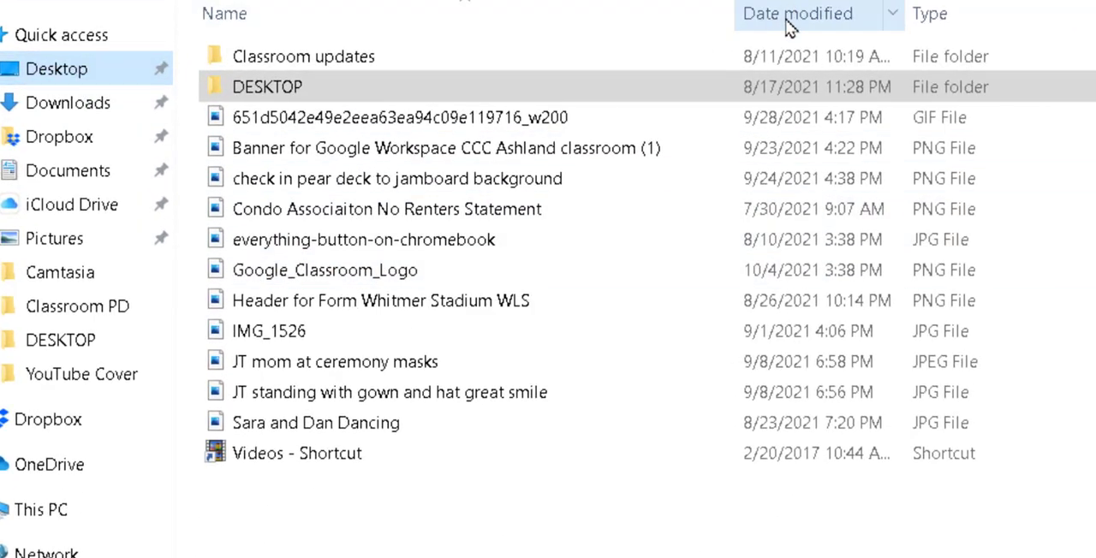
left_click(796, 14)
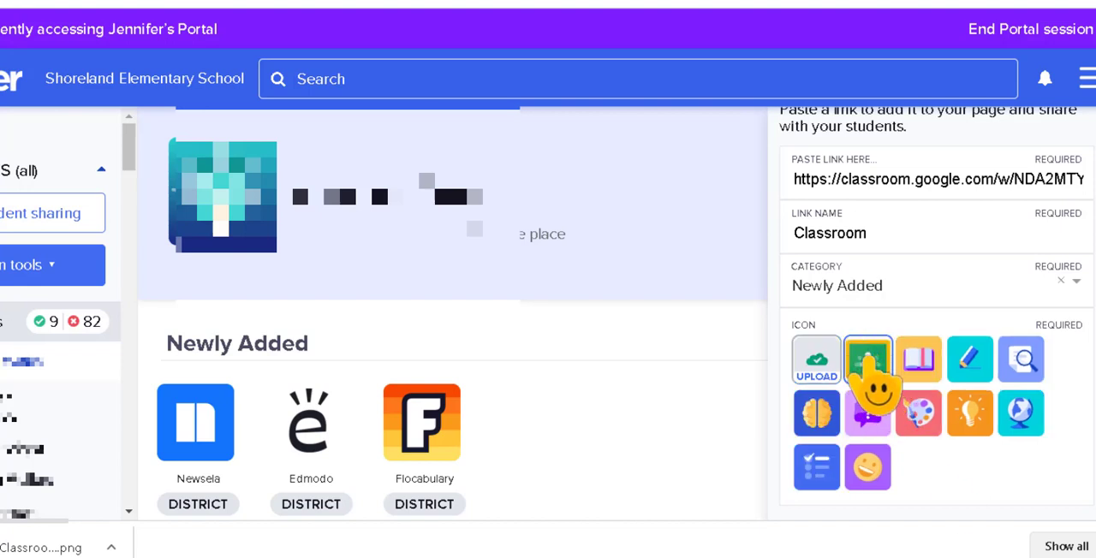
mouse_move(882, 394)
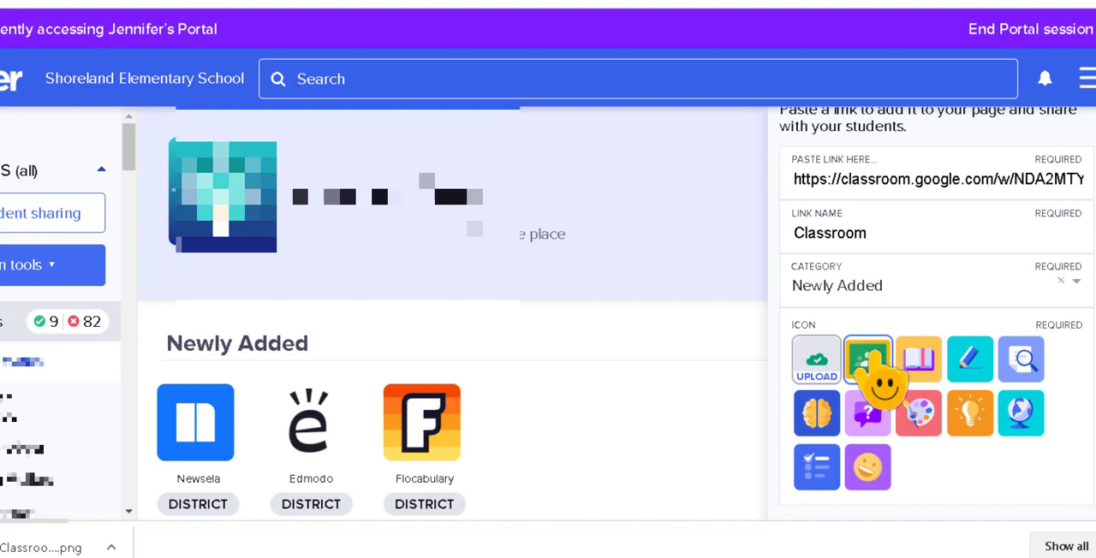
mouse_move(993, 197)
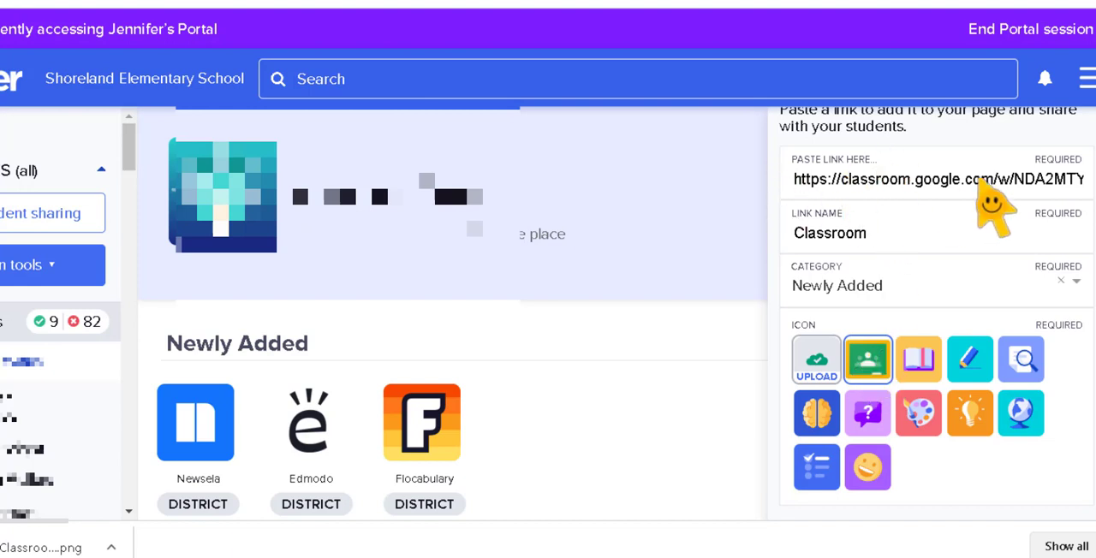
mouse_move(848, 265)
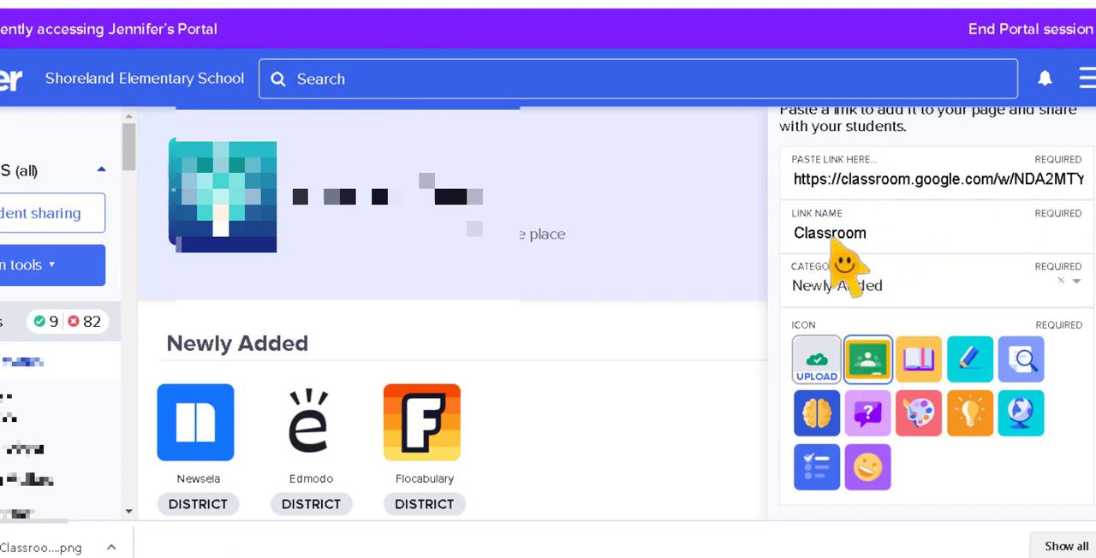
mouse_move(848, 321)
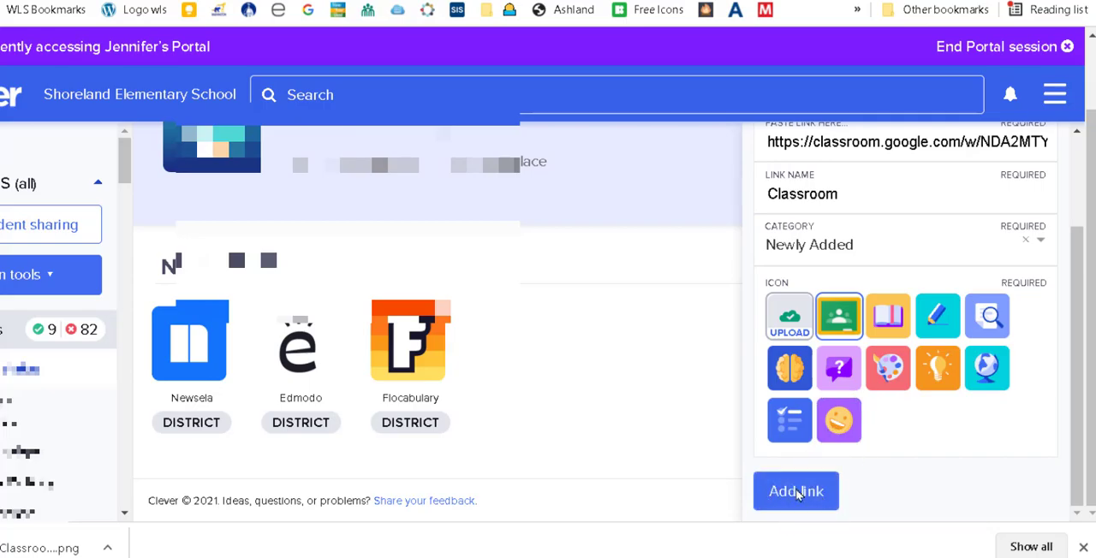
- Confirm Add link to place the Classroom link with its logo on the teacher page
left_click(794, 490)
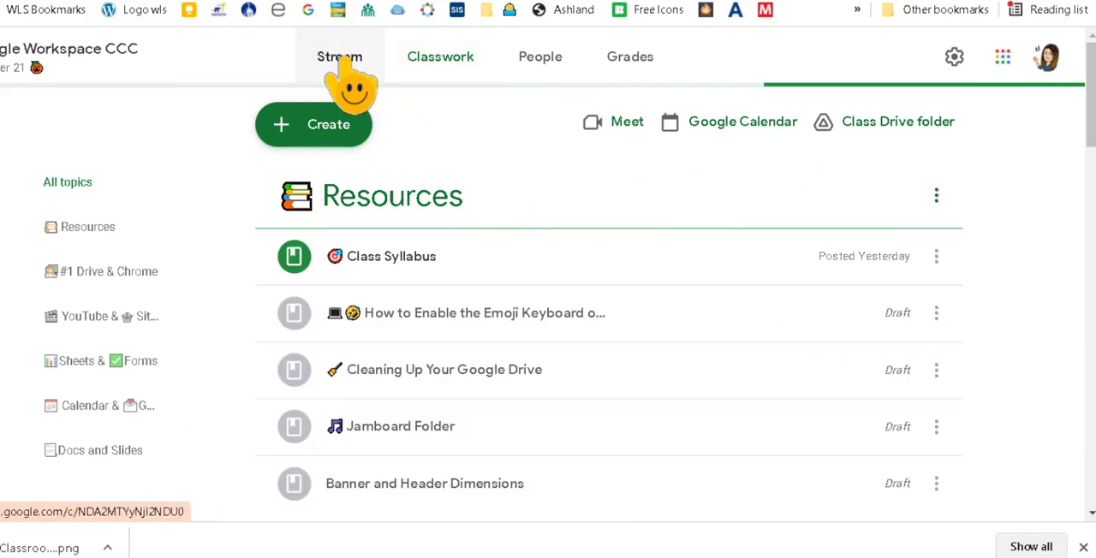
- Visit the class Stream briefly and return to the Classwork page listing the Resources topic materials
left_click(440, 57)
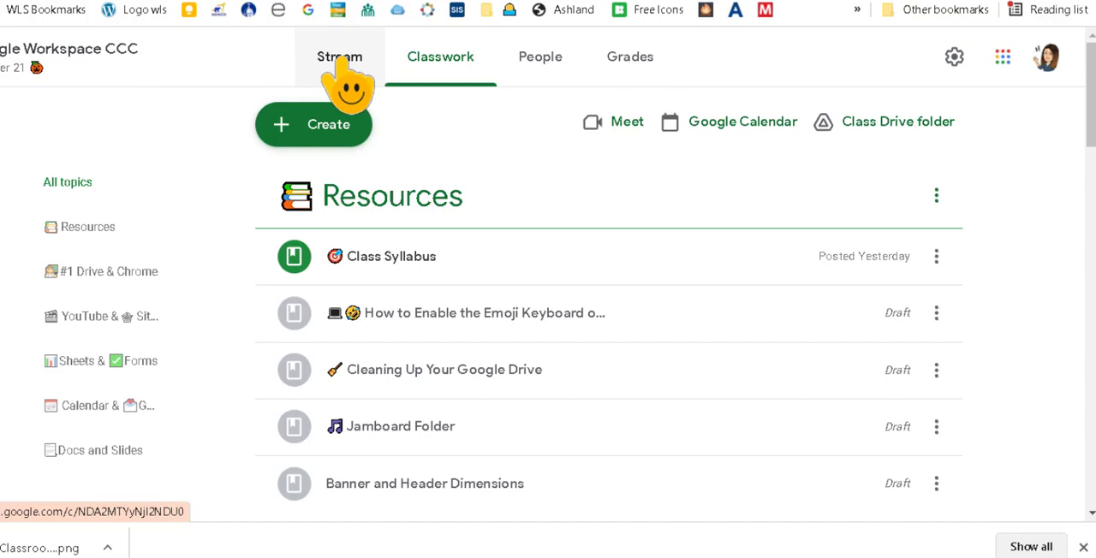
left_click(339, 56)
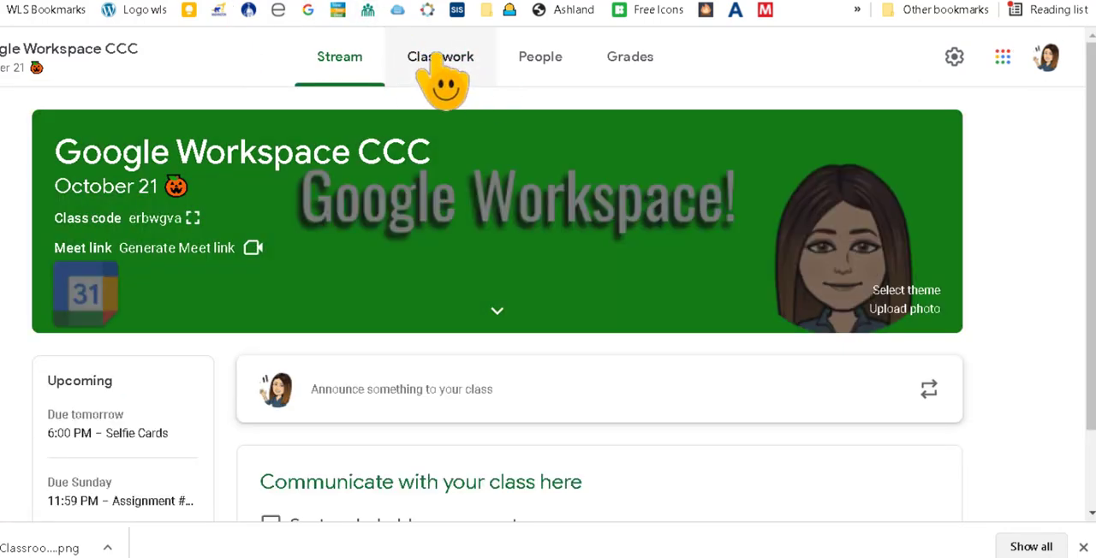
left_click(440, 57)
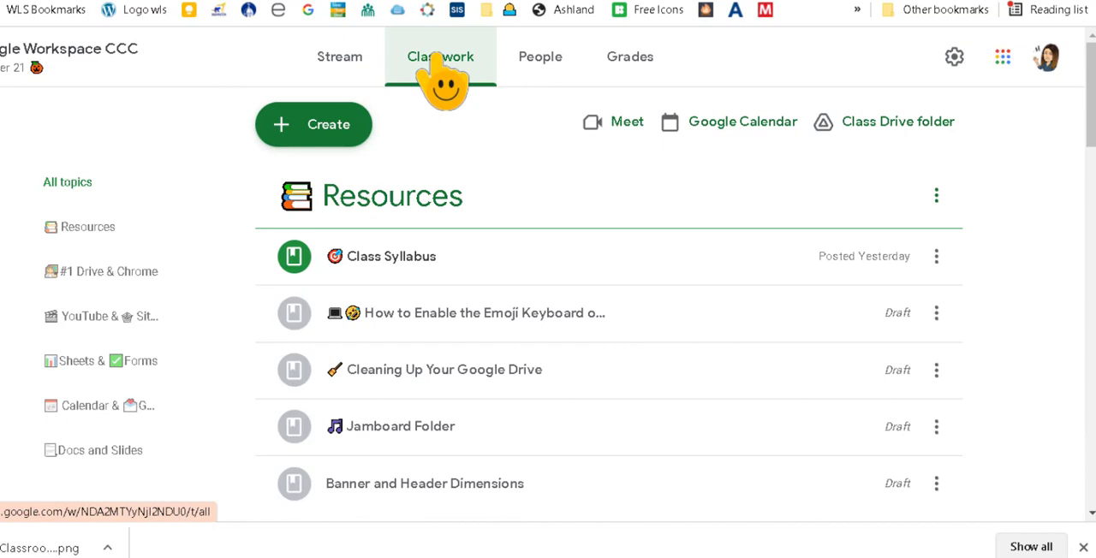